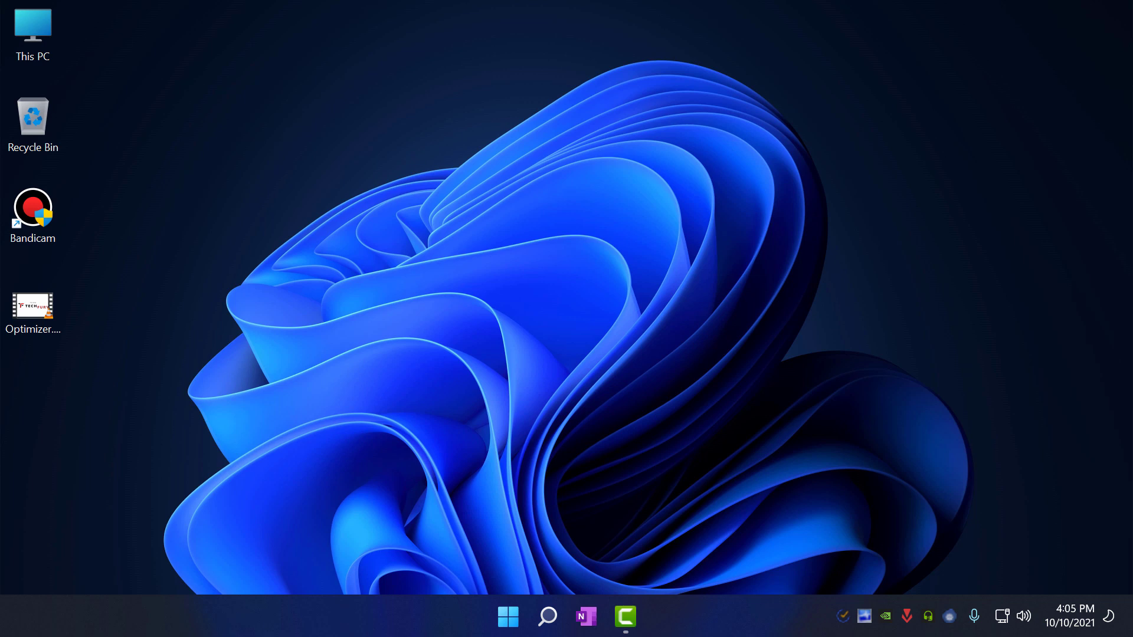
# Step: Launch Windows Settings from the Start button's quick link menu
pyautogui.rightClick(507, 616)
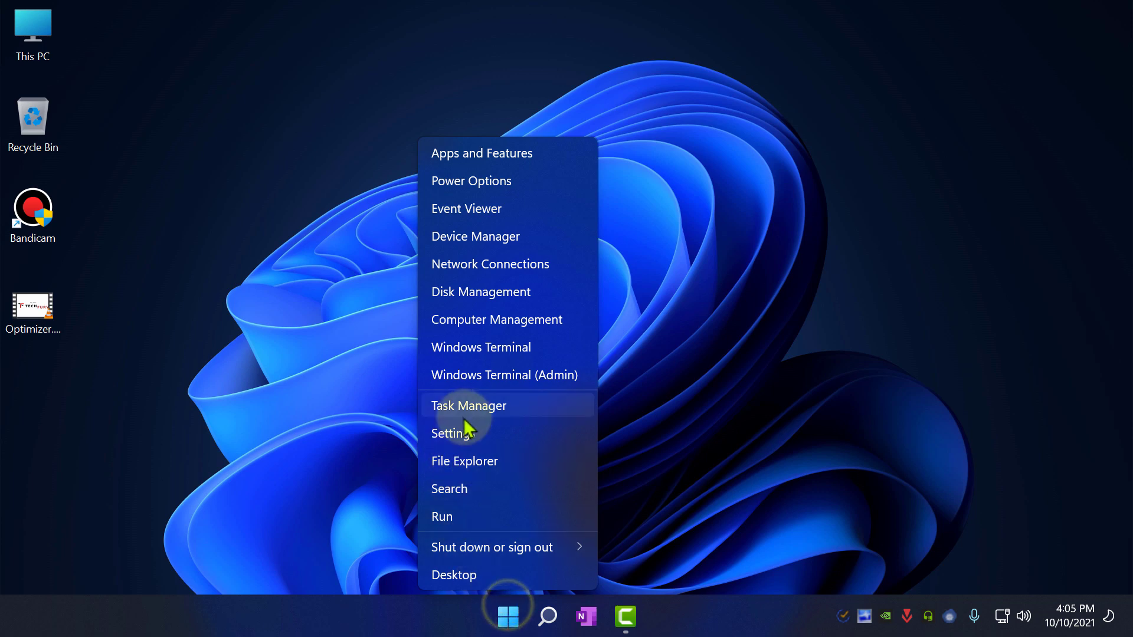
pyautogui.click(453, 433)
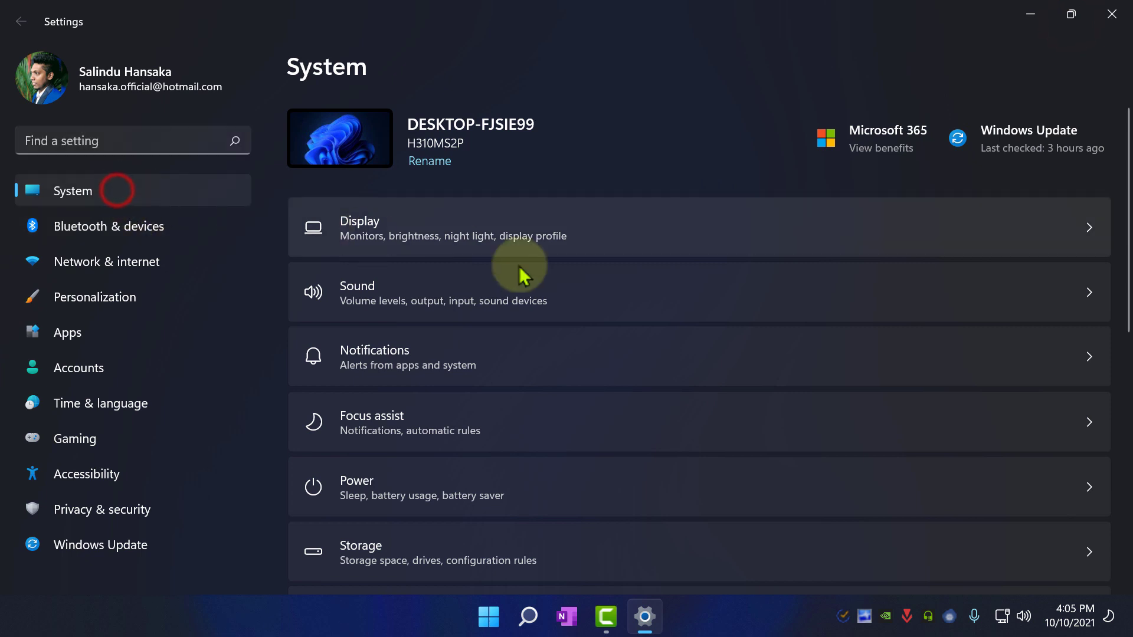
# Step: View drive C's System & reserved storage, showing 3.39 GB of virtual memory
pyautogui.scroll(-3)
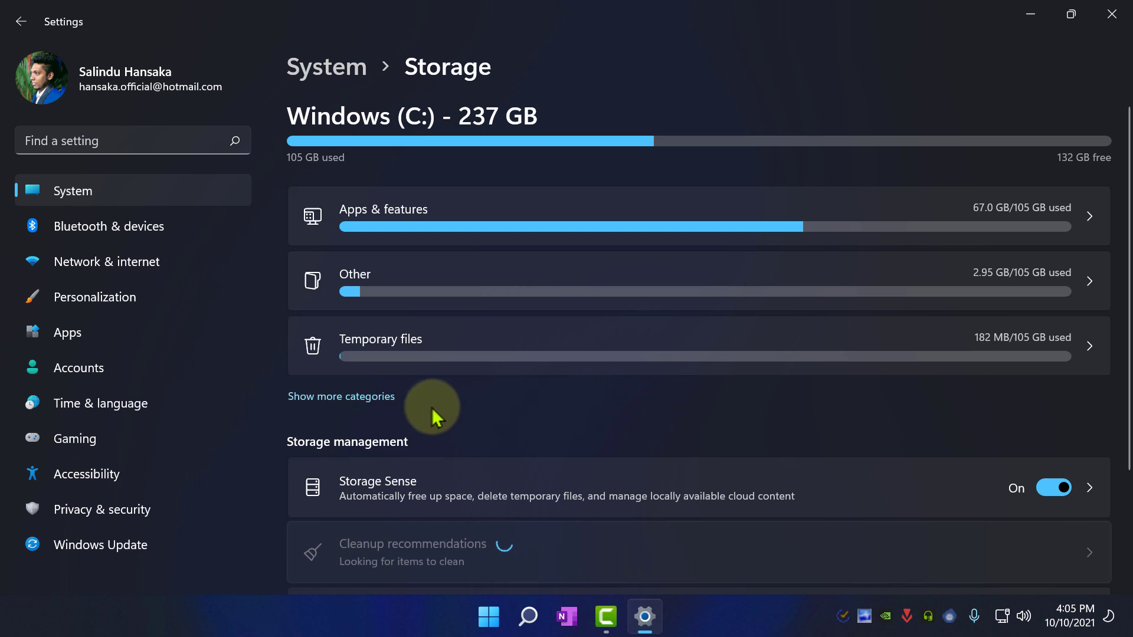
pyautogui.moveTo(402, 405)
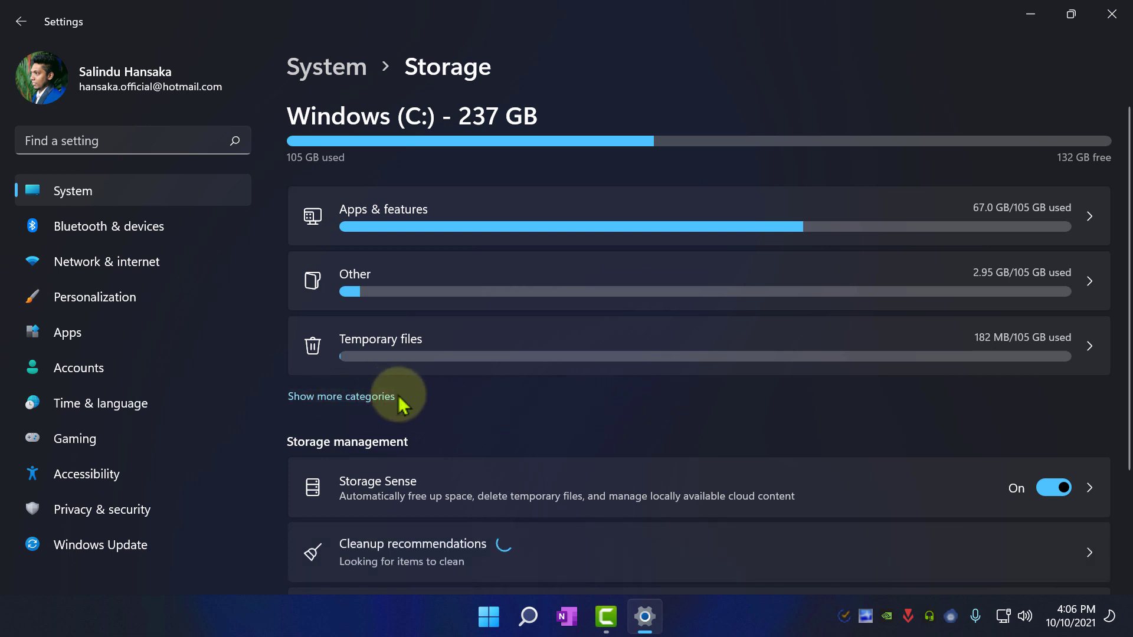
pyautogui.click(341, 395)
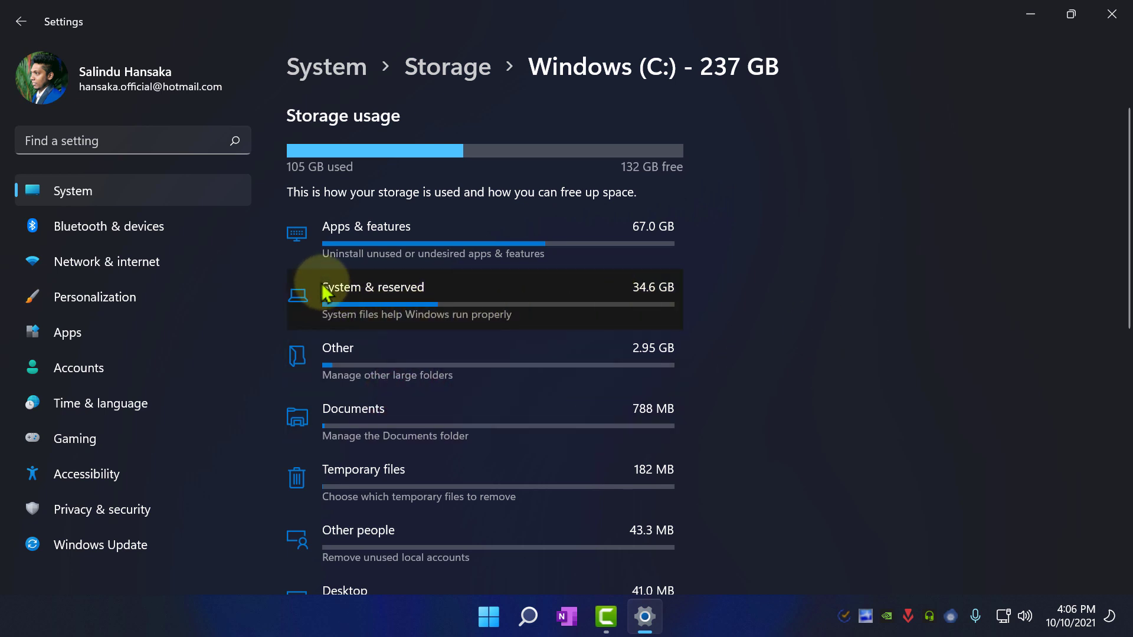
pyautogui.click(372, 287)
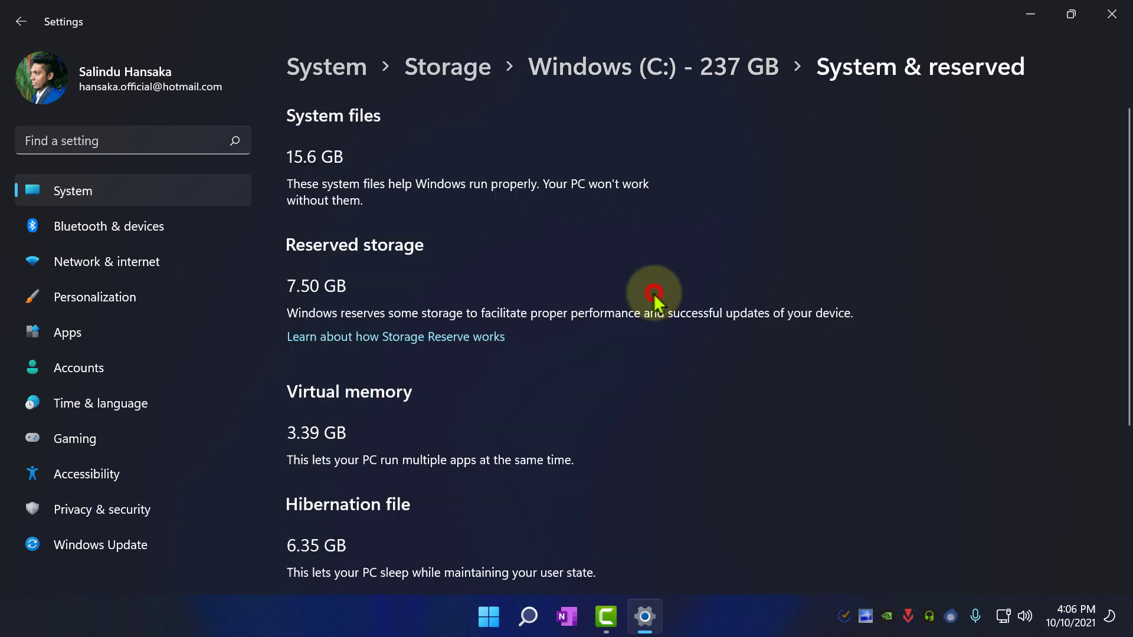
pyautogui.scroll(-3)
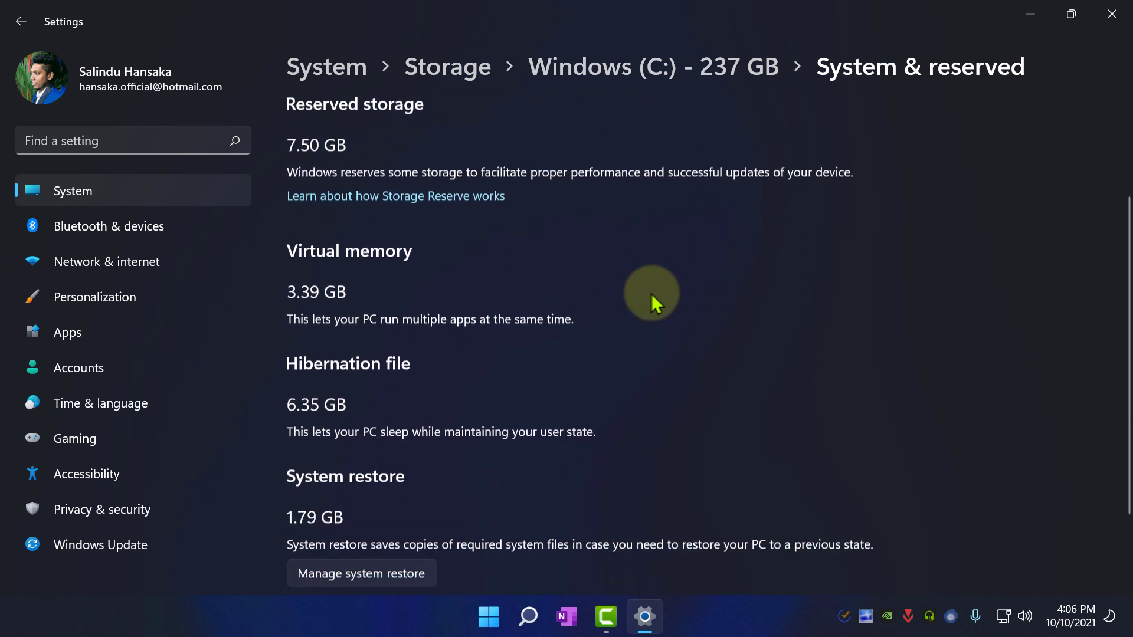
pyautogui.scroll(-3)
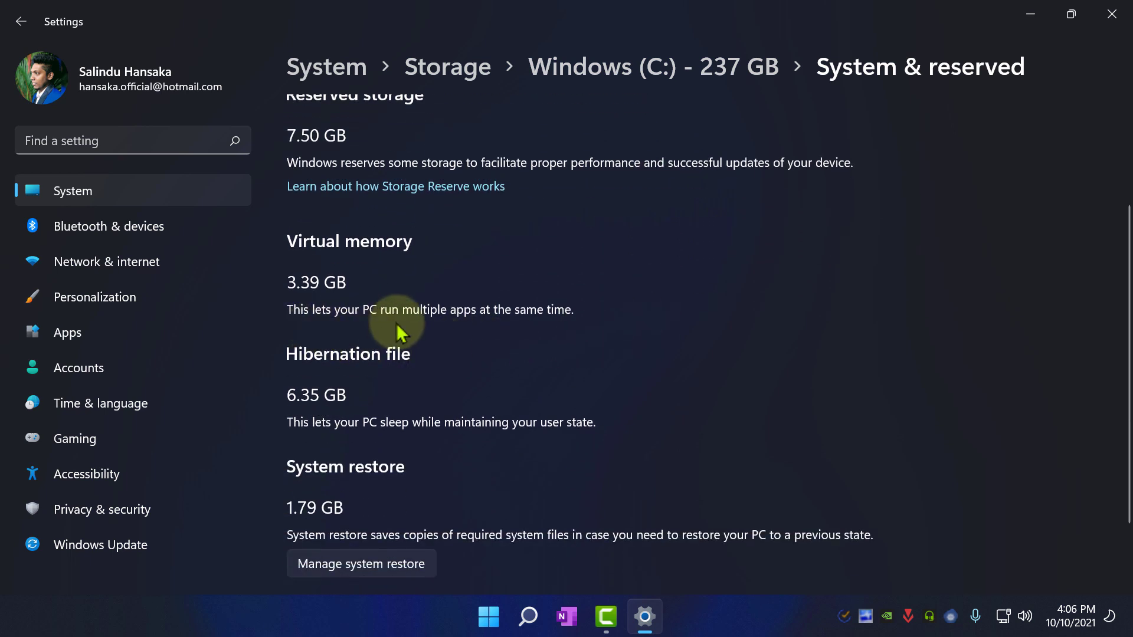
pyautogui.moveTo(304, 332)
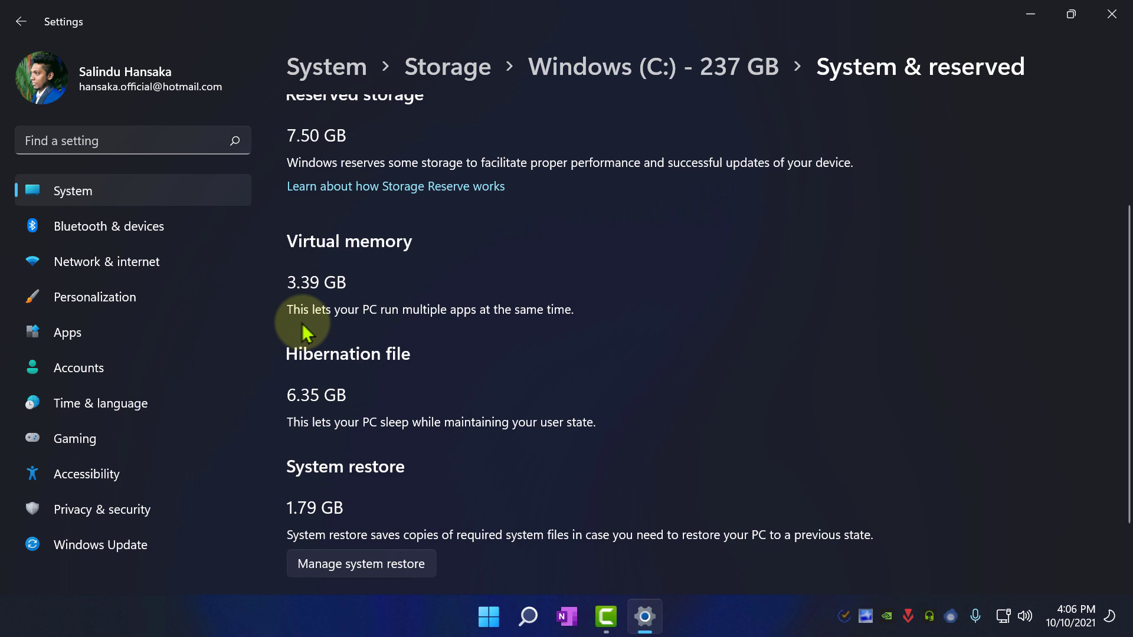
pyautogui.moveTo(825, 407)
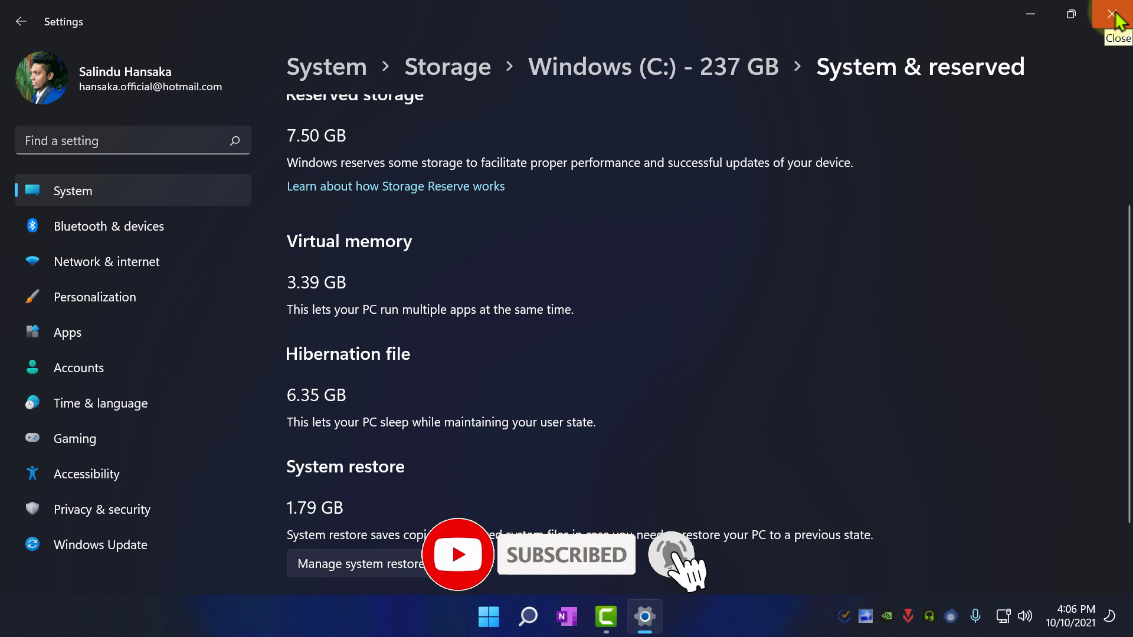
# Step: Relaunch Settings and go to System > About for device and Windows specifications
pyautogui.rightClick(488, 617)
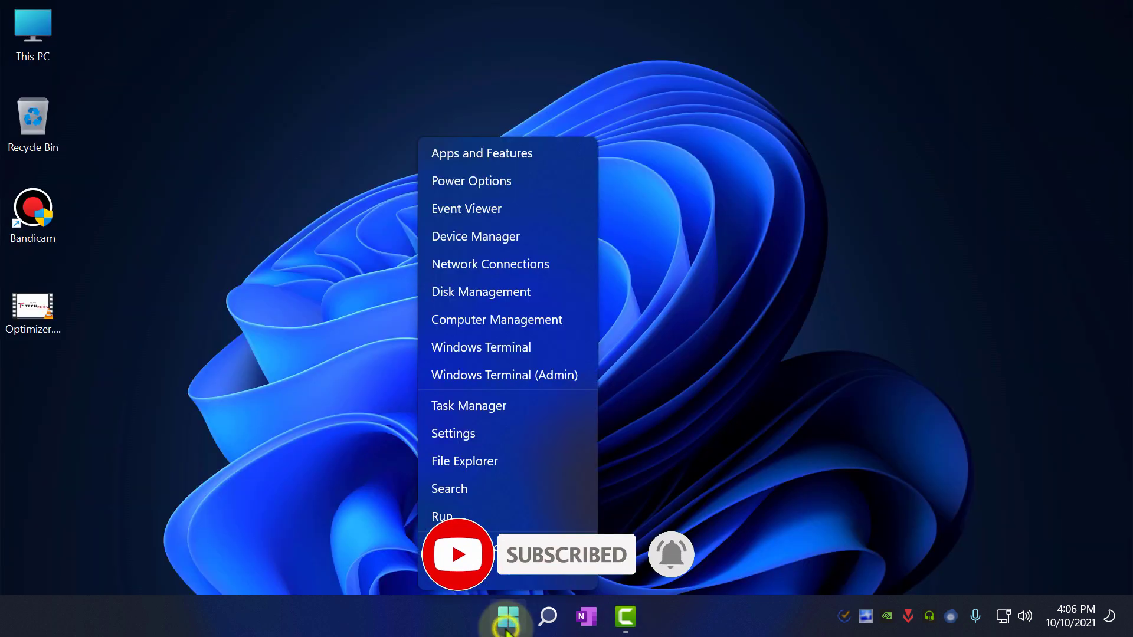
pyautogui.click(453, 433)
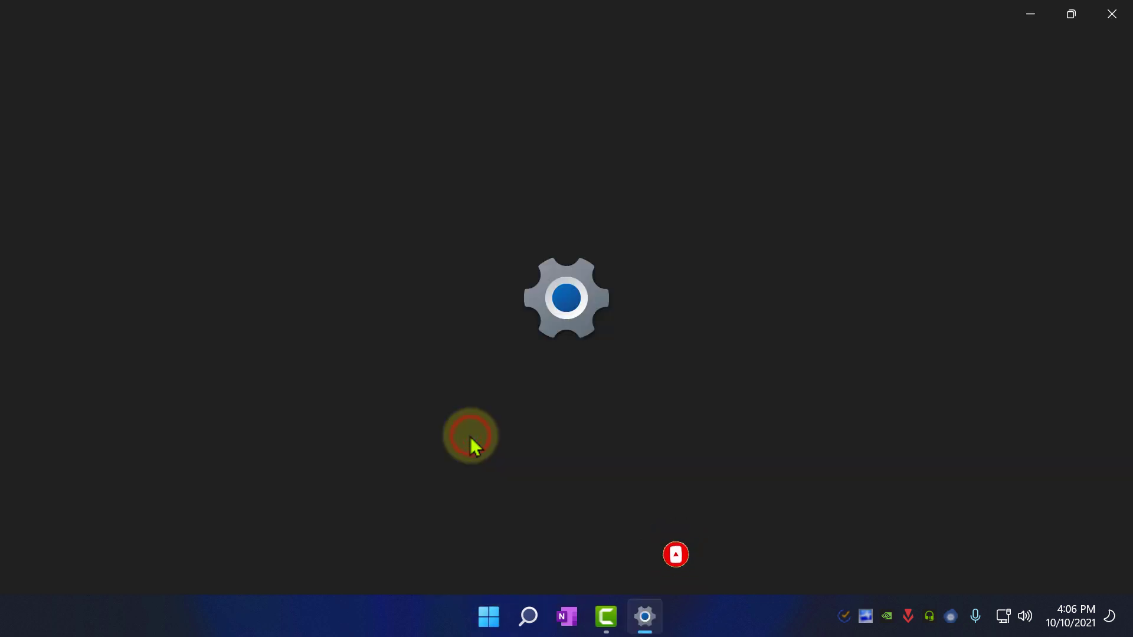
pyautogui.click(643, 616)
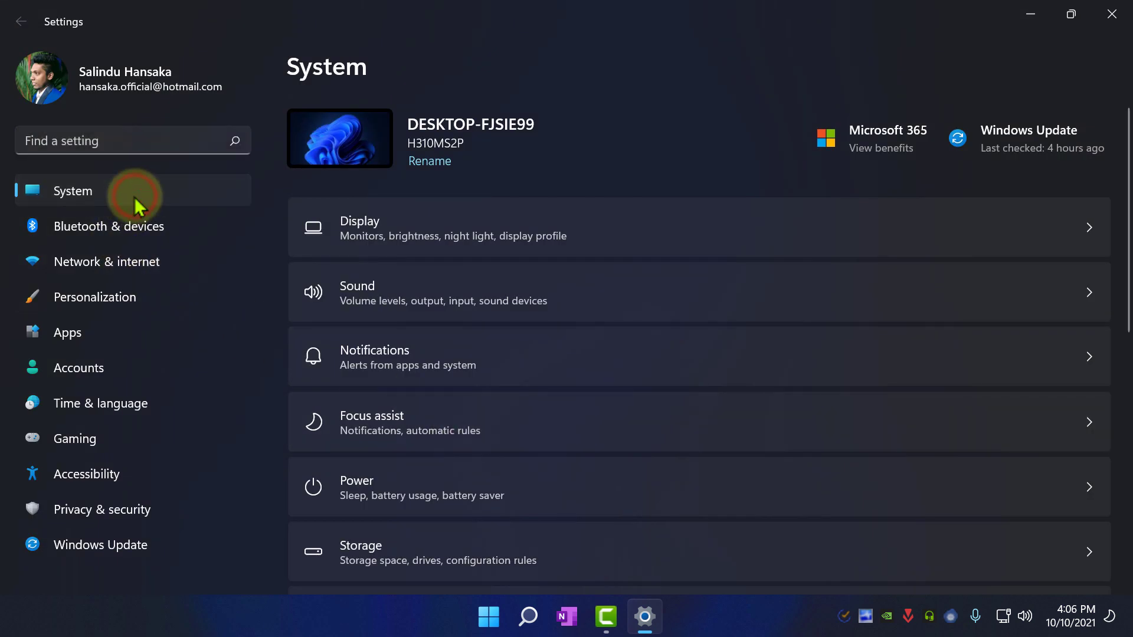
pyautogui.moveTo(497, 560)
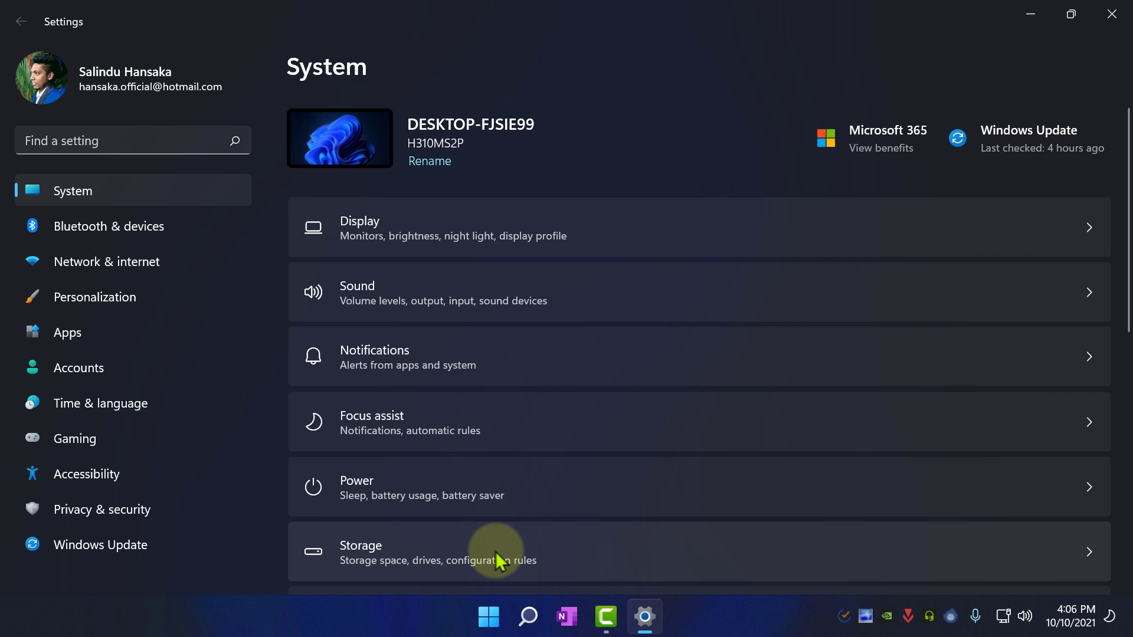
pyautogui.scroll(-3)
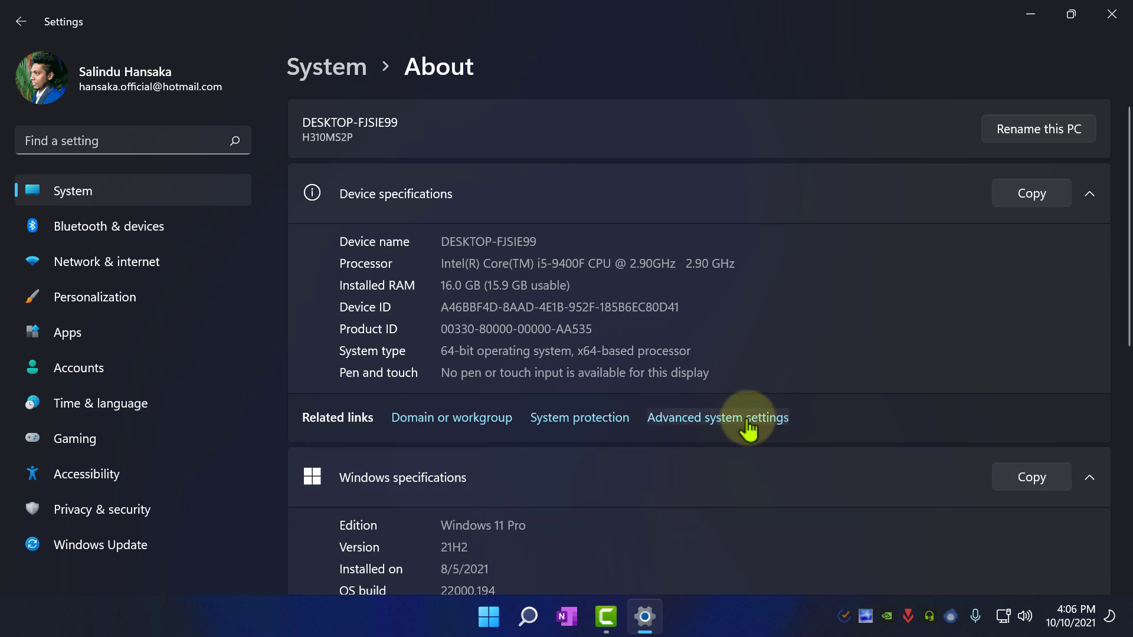
pyautogui.moveTo(765, 430)
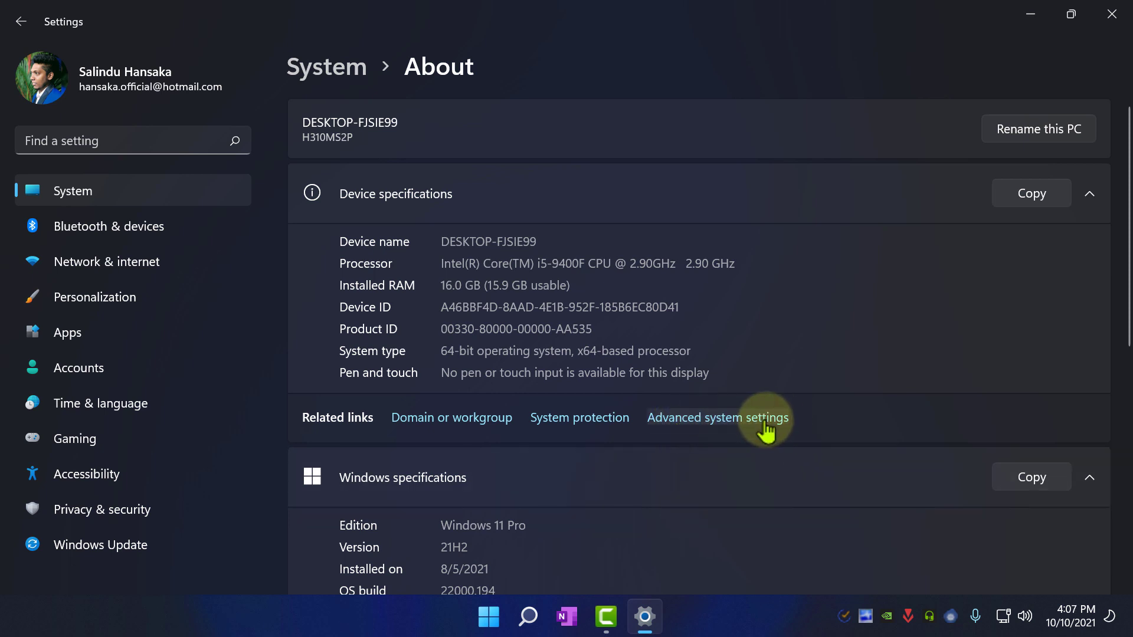
# Step: Open the Virtual Memory dialog via Advanced system settings and Performance options
pyautogui.click(717, 418)
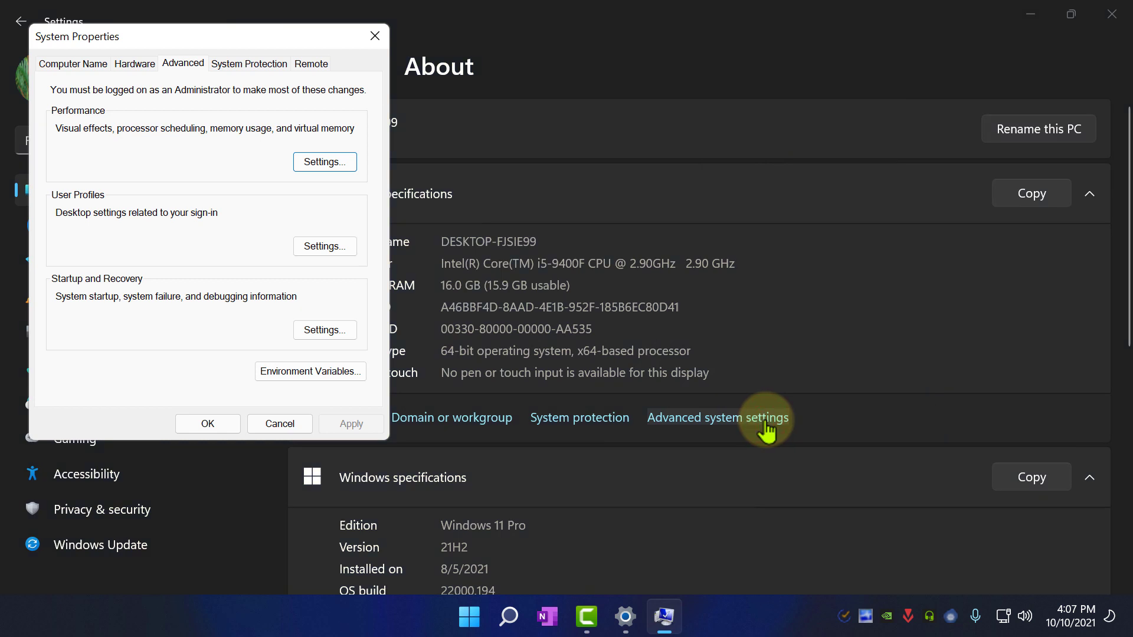
pyautogui.moveTo(324, 162)
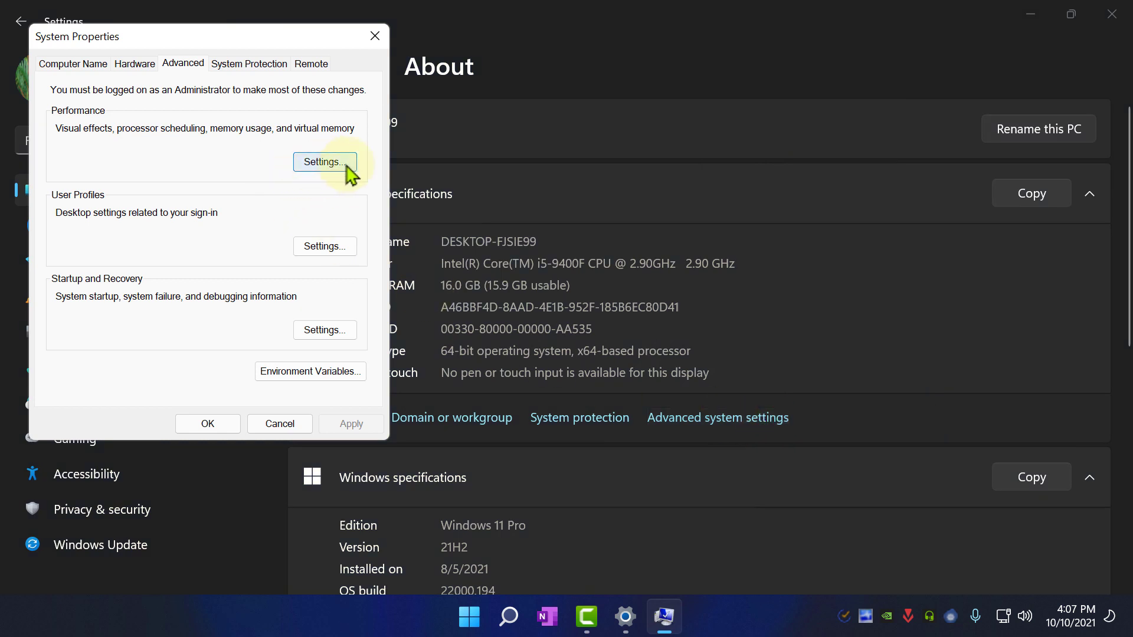
pyautogui.click(323, 162)
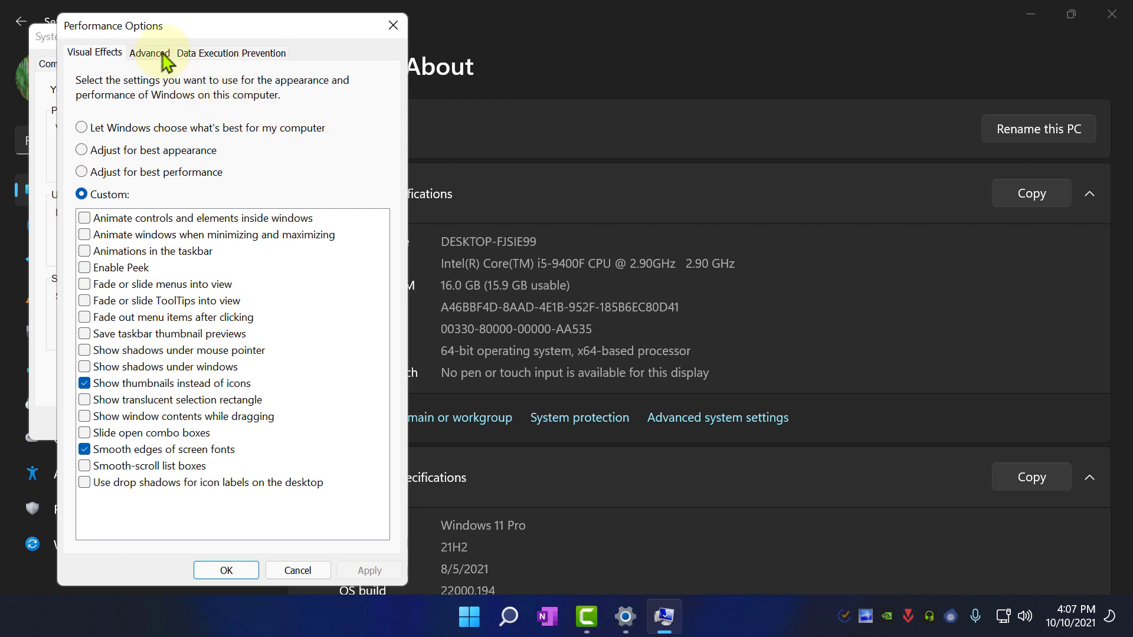
pyautogui.click(149, 53)
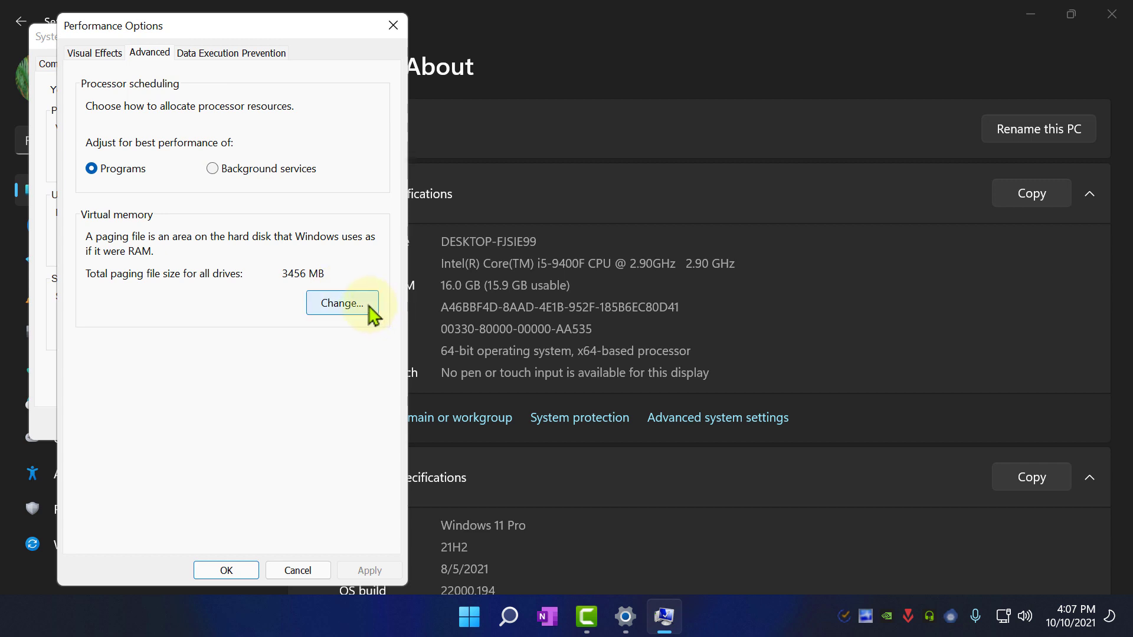
pyautogui.click(342, 302)
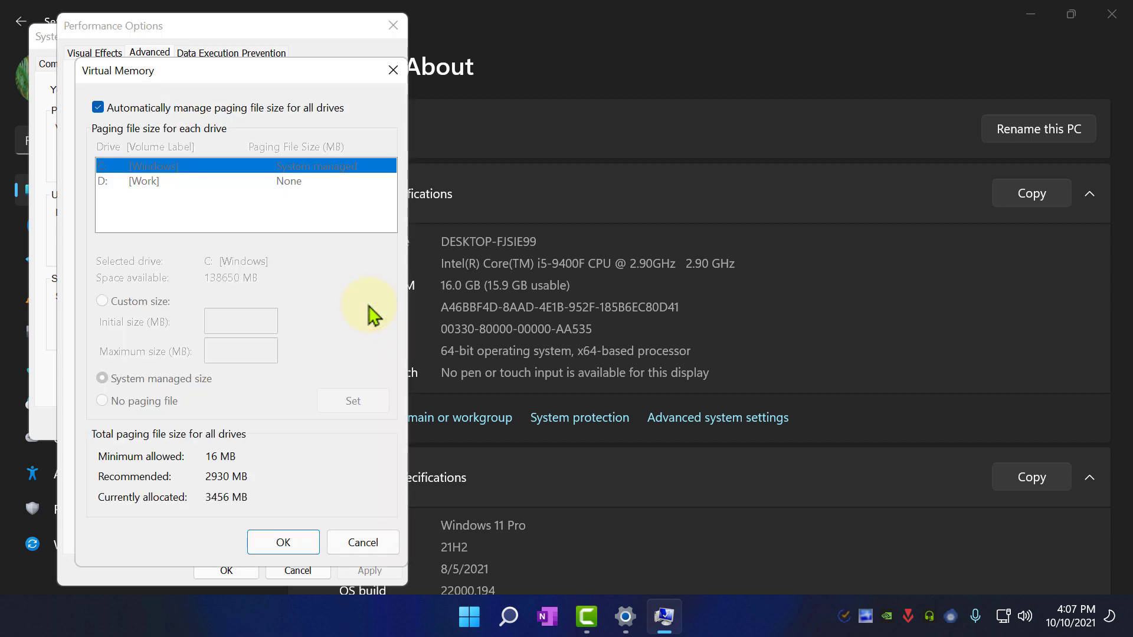
pyautogui.moveTo(309, 255)
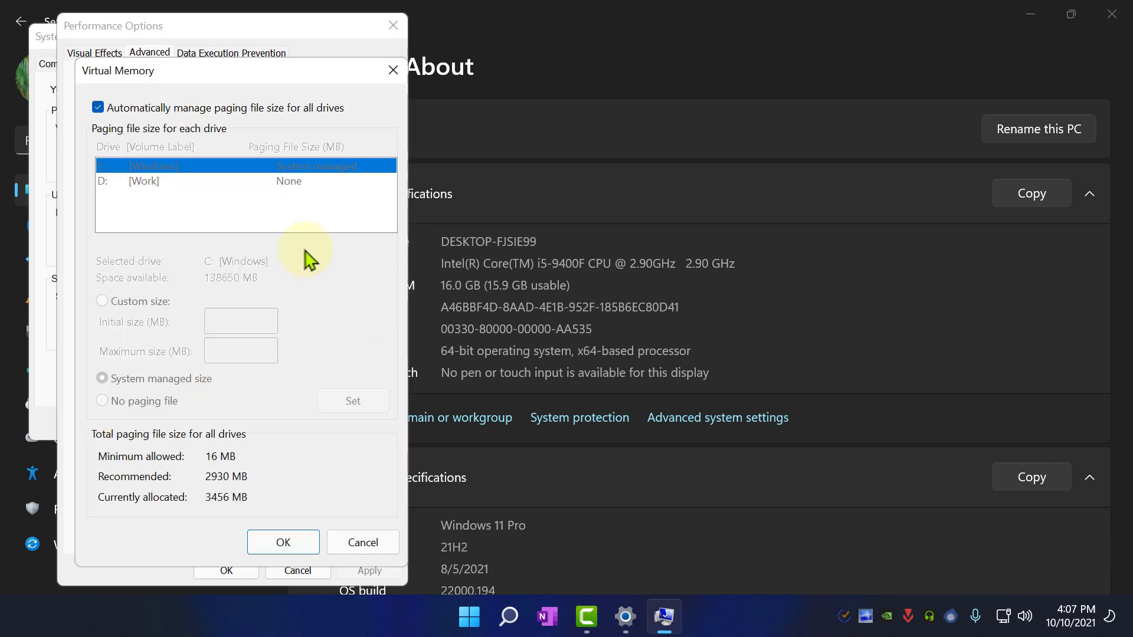
# Step: Turn off automatic paging management and choose Custom size for drive C
pyautogui.click(99, 107)
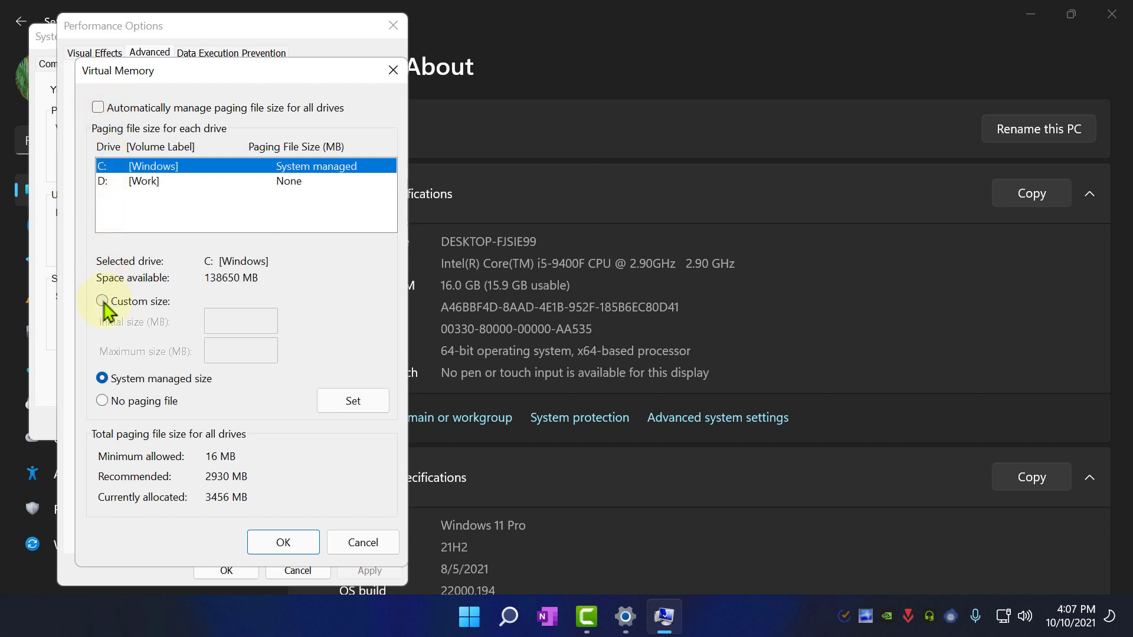
pyautogui.click(101, 302)
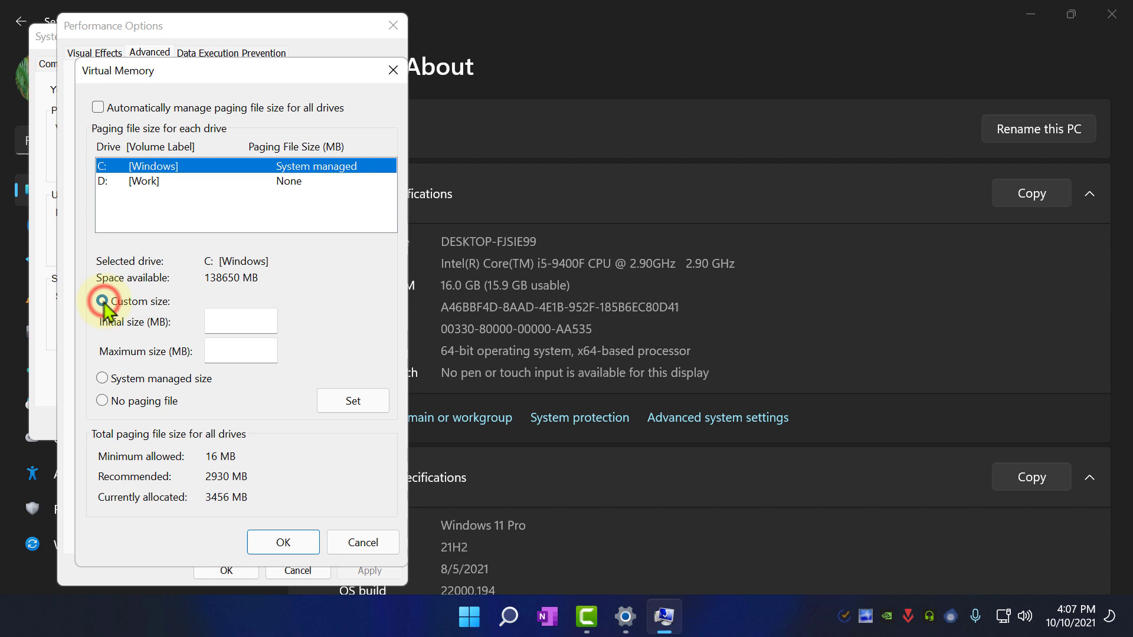
pyautogui.click(101, 301)
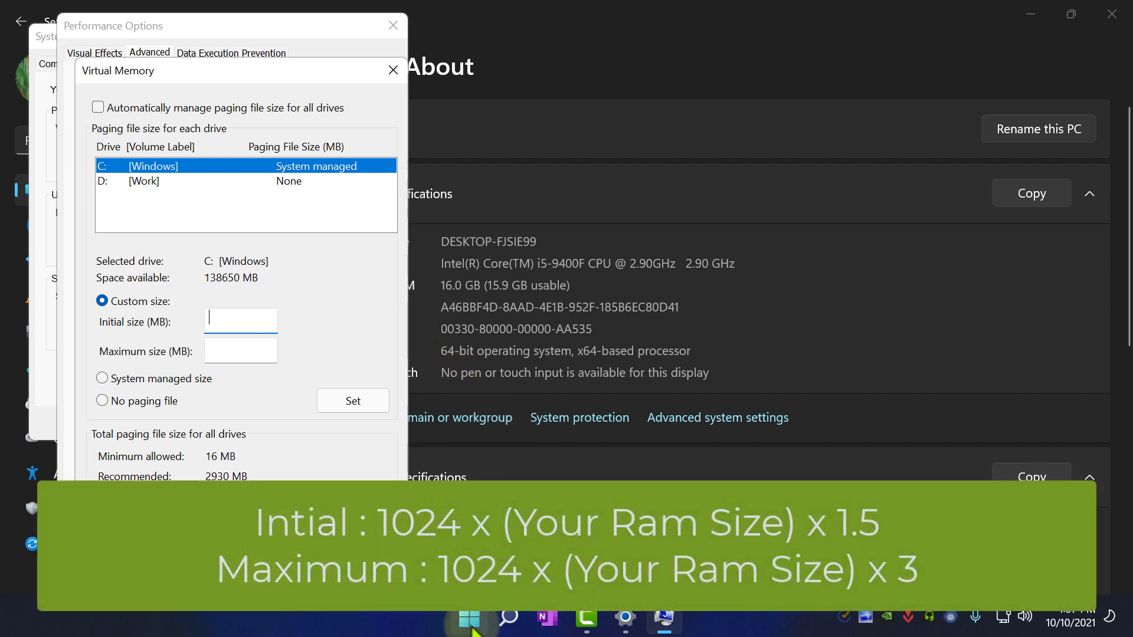
# Step: Compute 16 GB in MB times 1.5 in Calculator, giving 24,576
pyautogui.write('calculator')
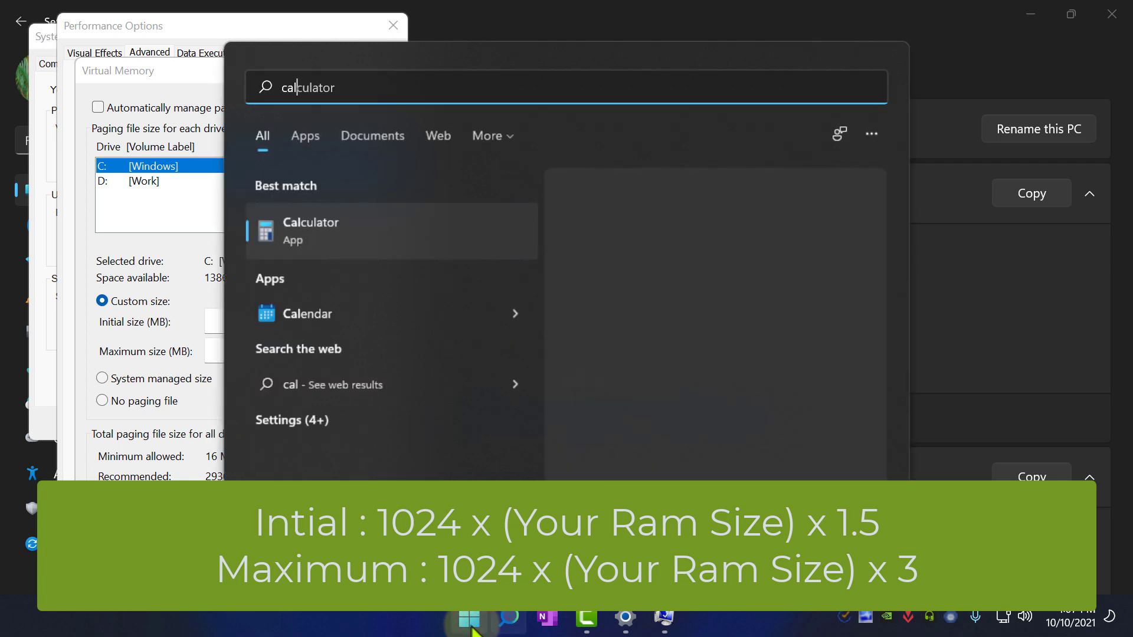
pyautogui.click(310, 229)
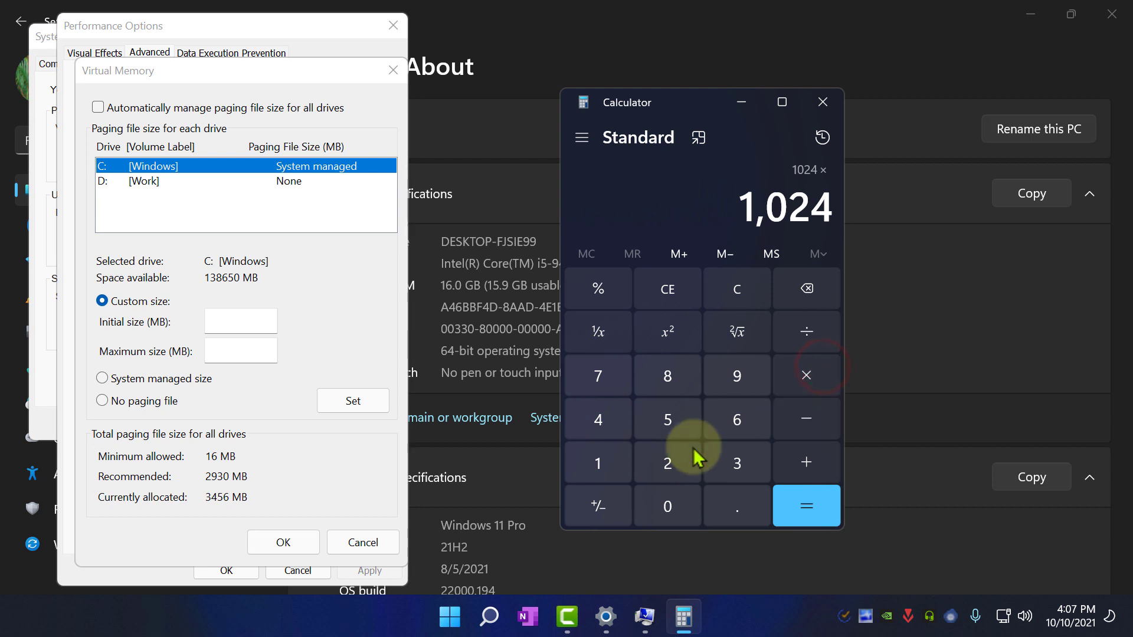
pyautogui.click(806, 506)
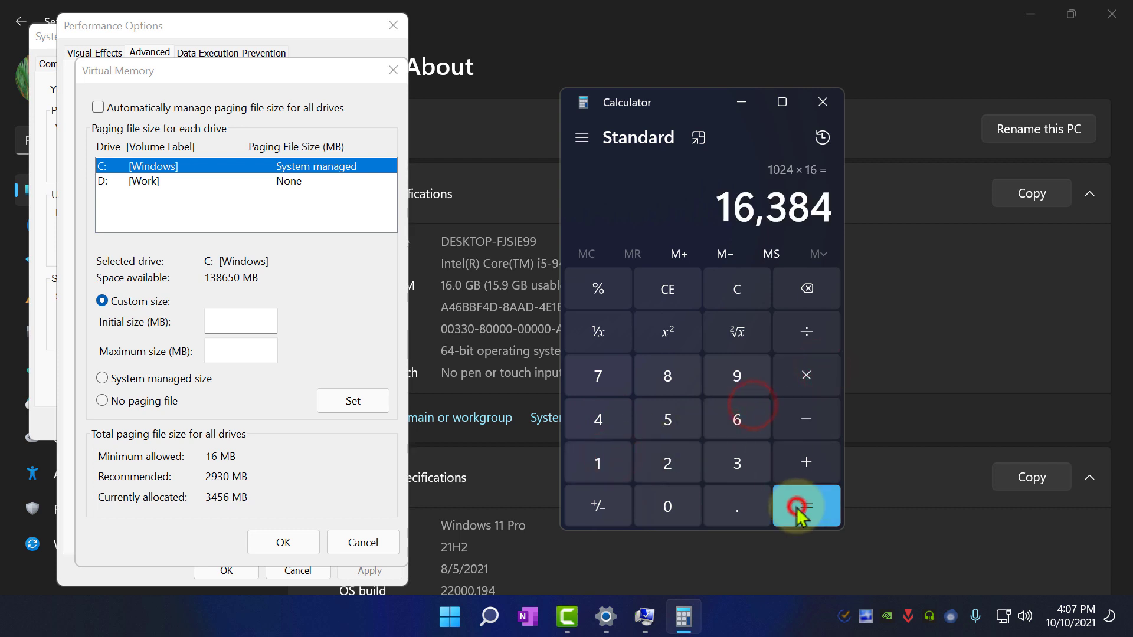
pyautogui.moveTo(806, 375)
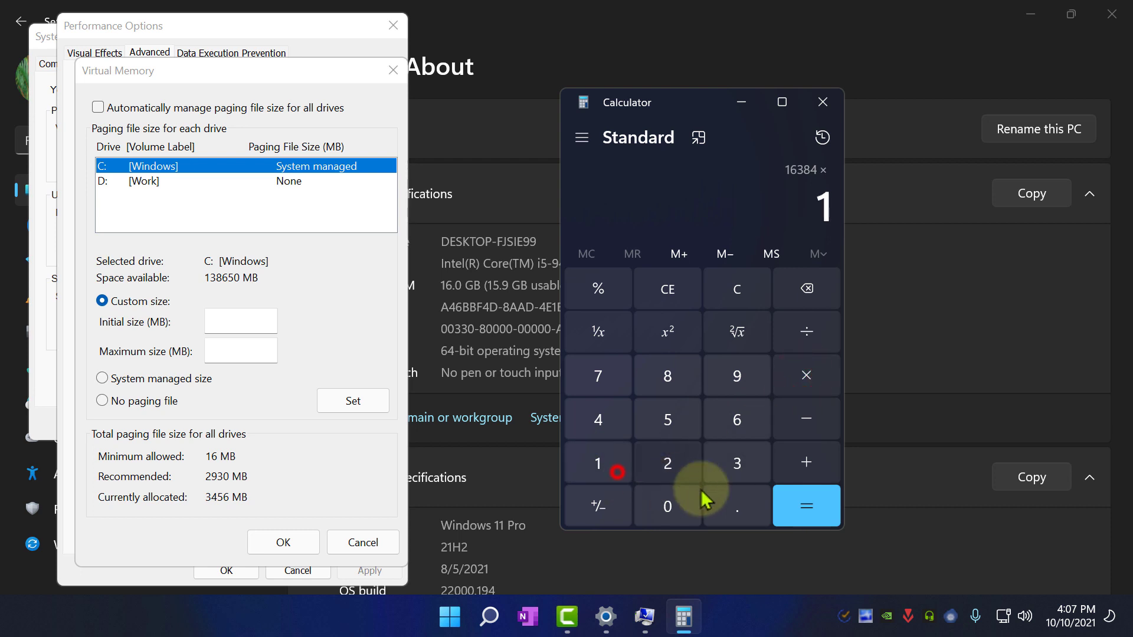
pyautogui.click(806, 506)
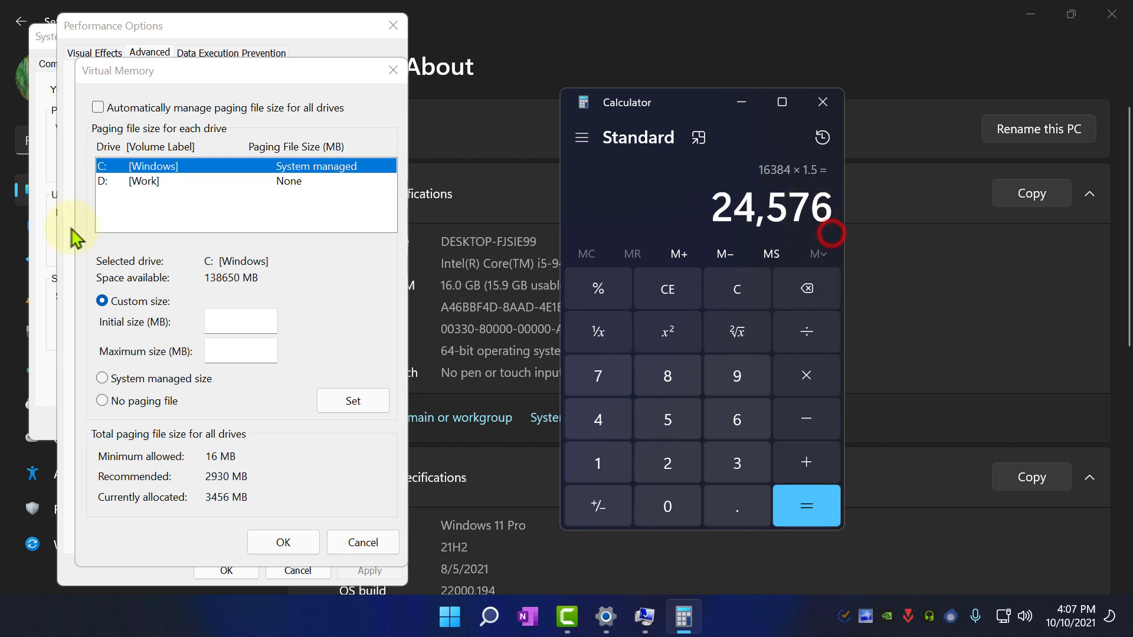
# Step: Paste 24576 as drive C's initial paging file size
pyautogui.rightClick(240, 321)
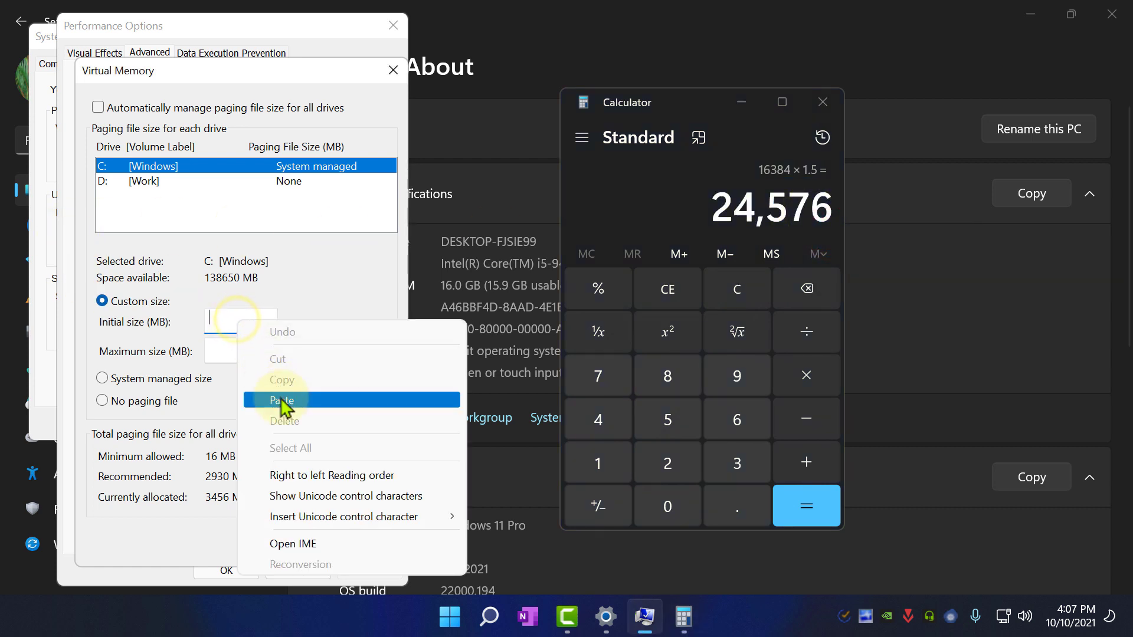
pyautogui.click(282, 400)
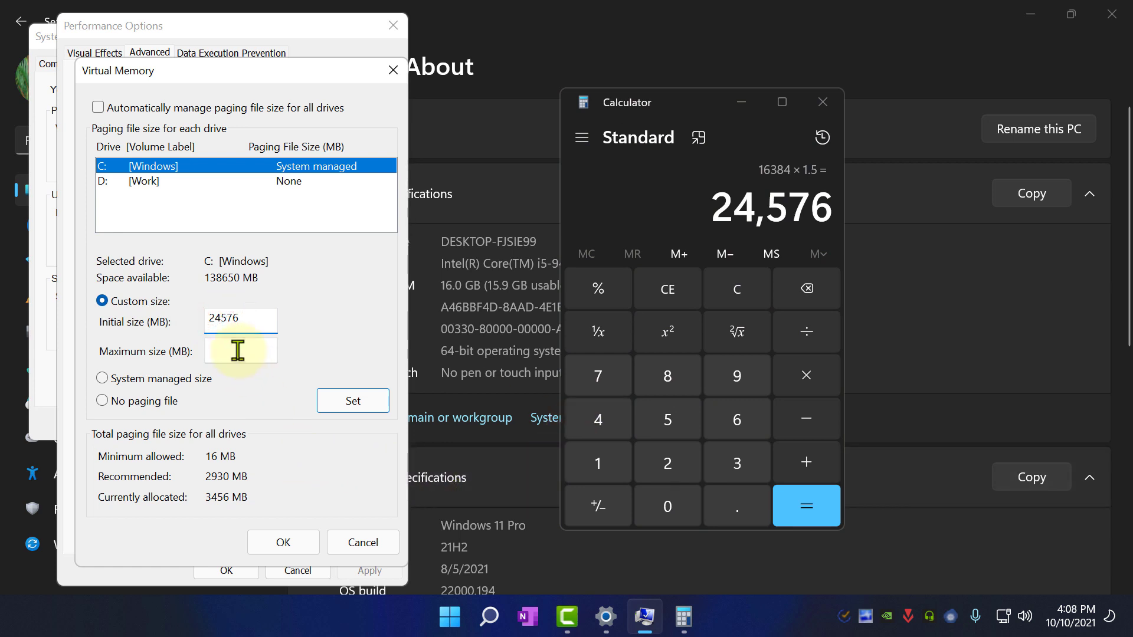
pyautogui.click(736, 289)
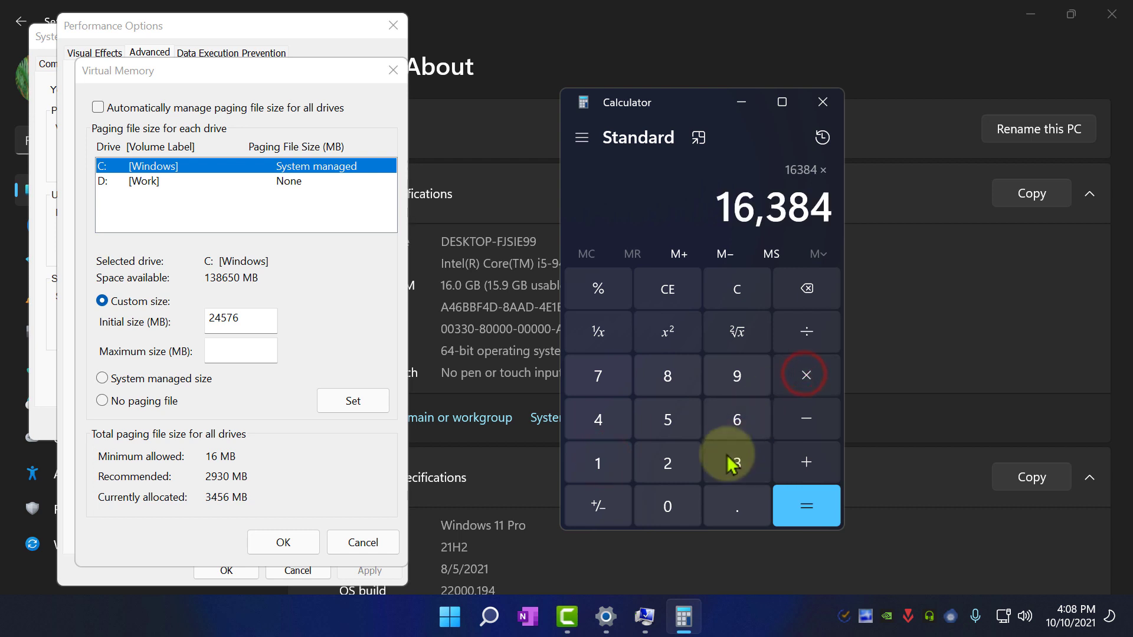
# Step: Compute 16384 × 3 and enter 49152 as the maximum paging size
pyautogui.click(805, 505)
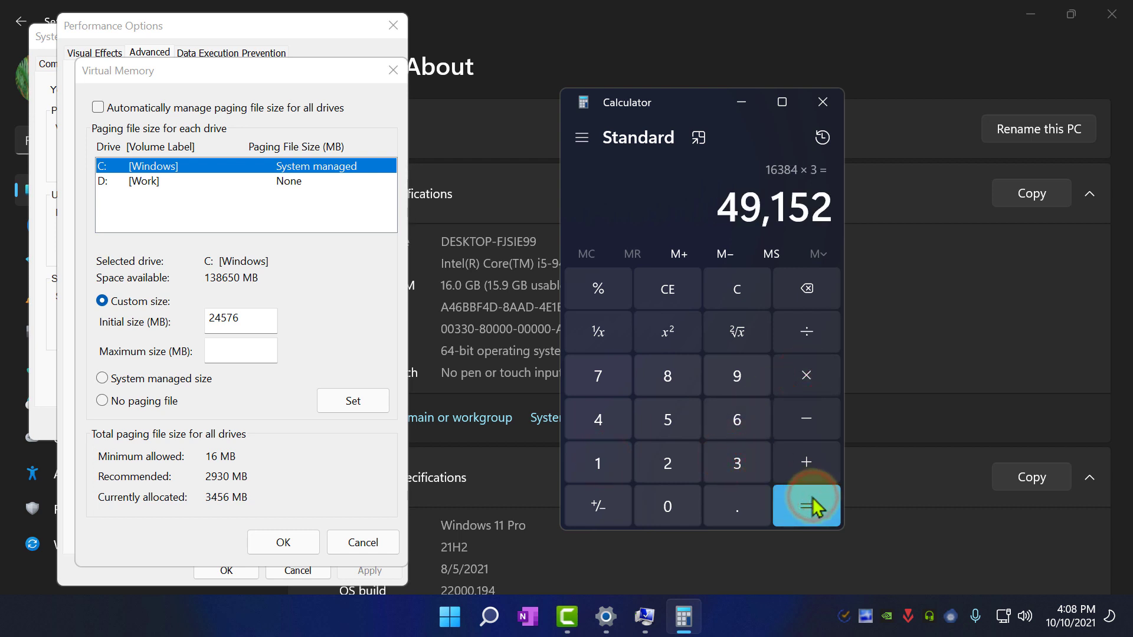
pyautogui.click(806, 505)
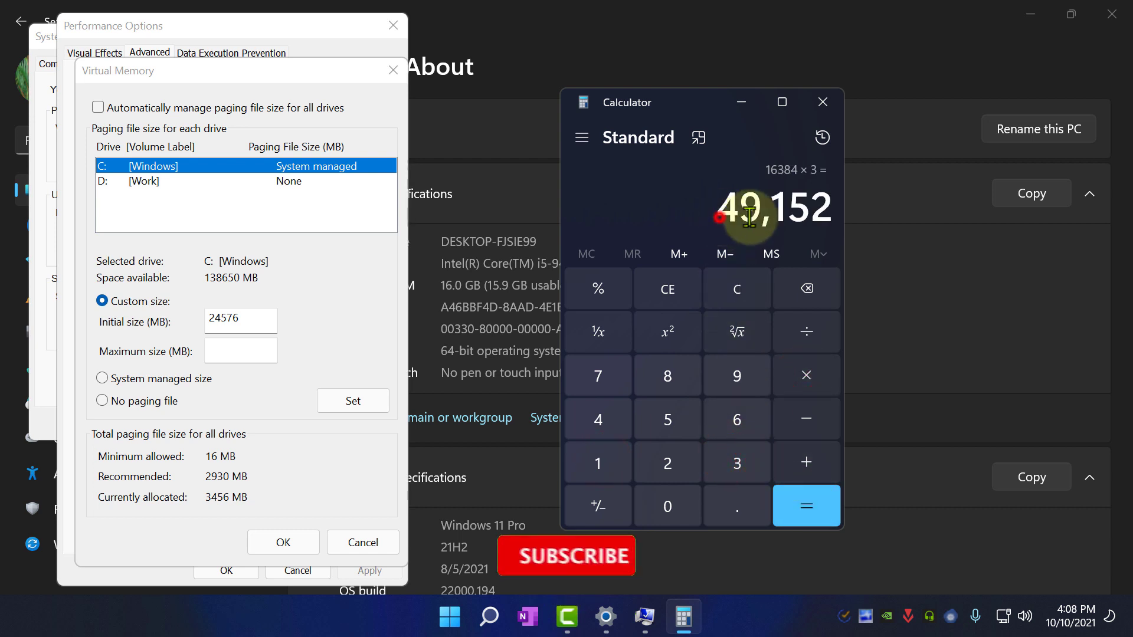
pyautogui.write('49152')
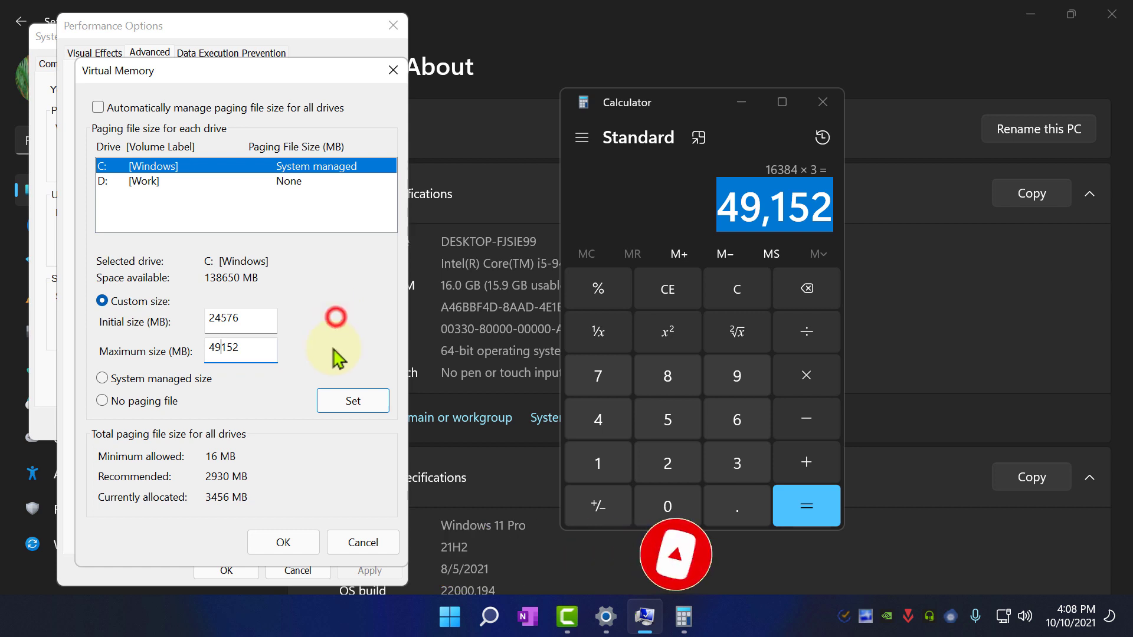
# Step: Set the 24576–49152 MB paging file on C:, confirm both dialogs, and close them
pyautogui.click(352, 400)
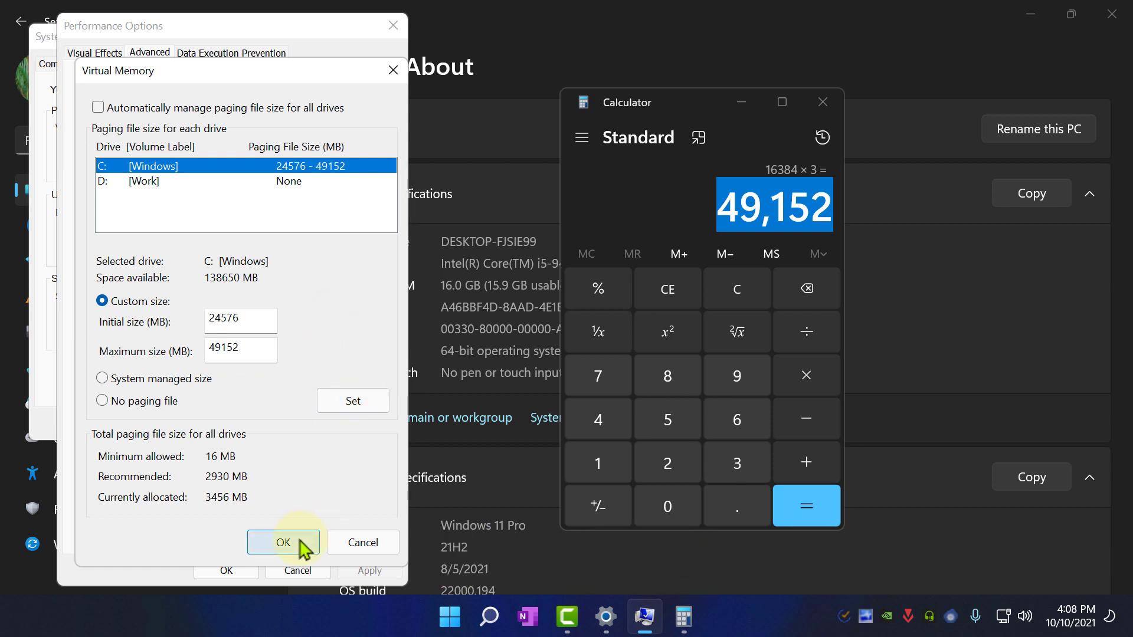
pyautogui.click(283, 543)
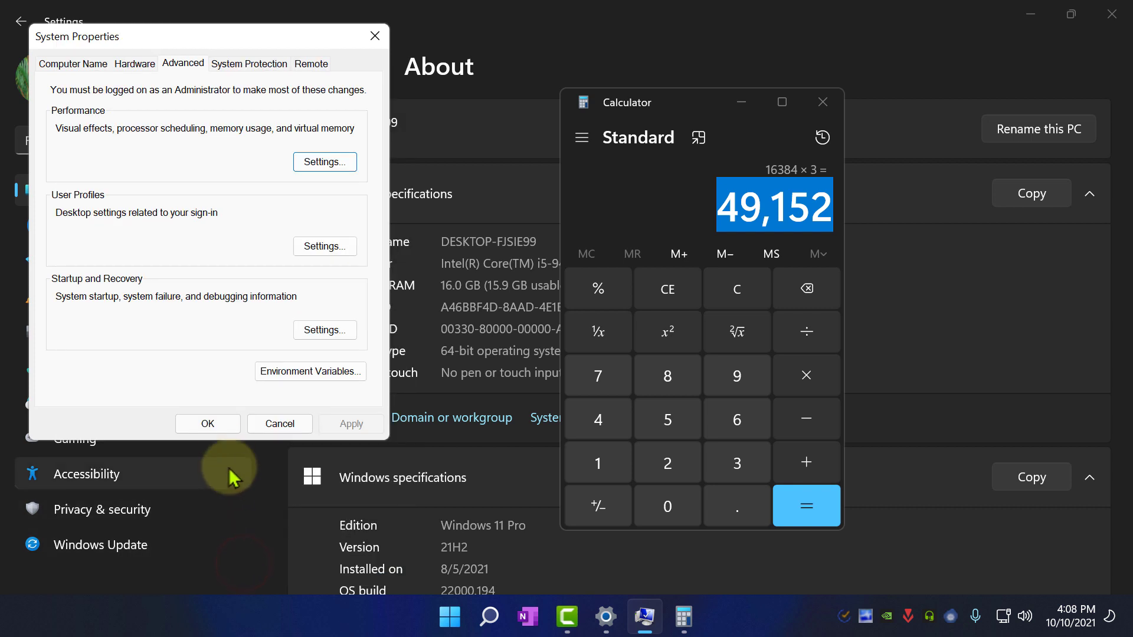
pyautogui.click(206, 423)
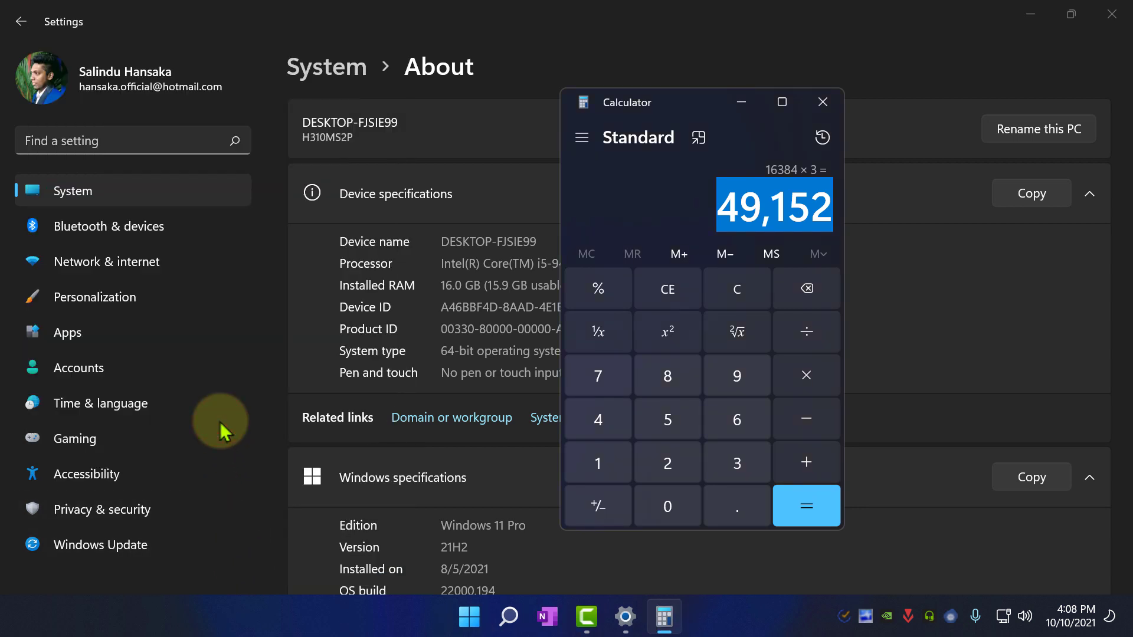
pyautogui.click(821, 102)
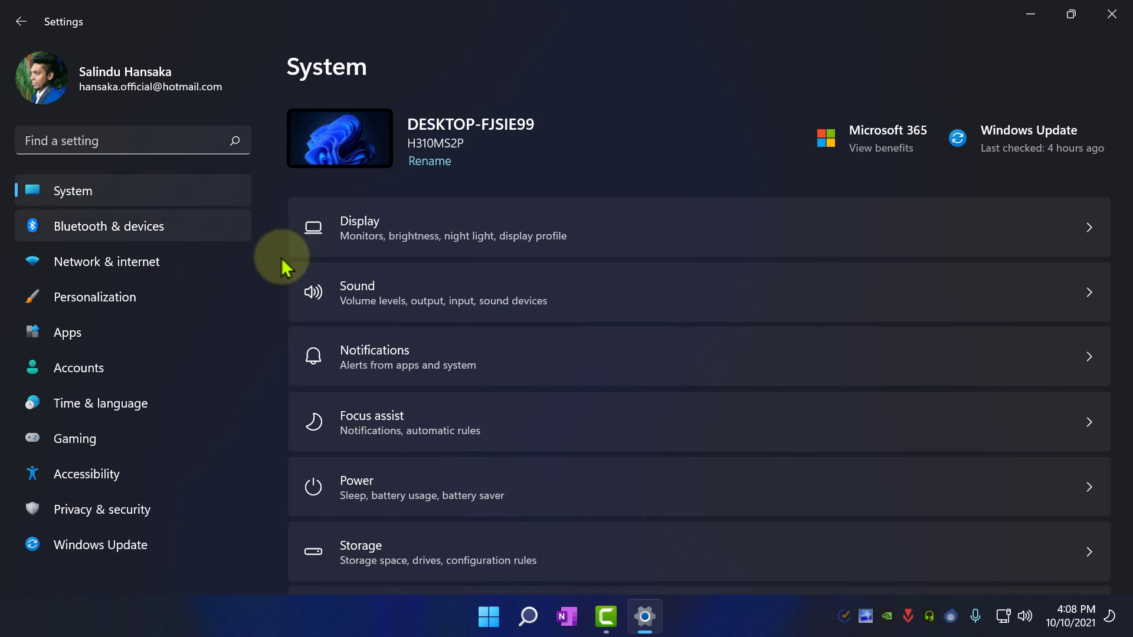
# Step: Recheck drive C's System & reserved storage, where virtual memory now reads 34.3 GB
pyautogui.scroll(-3)
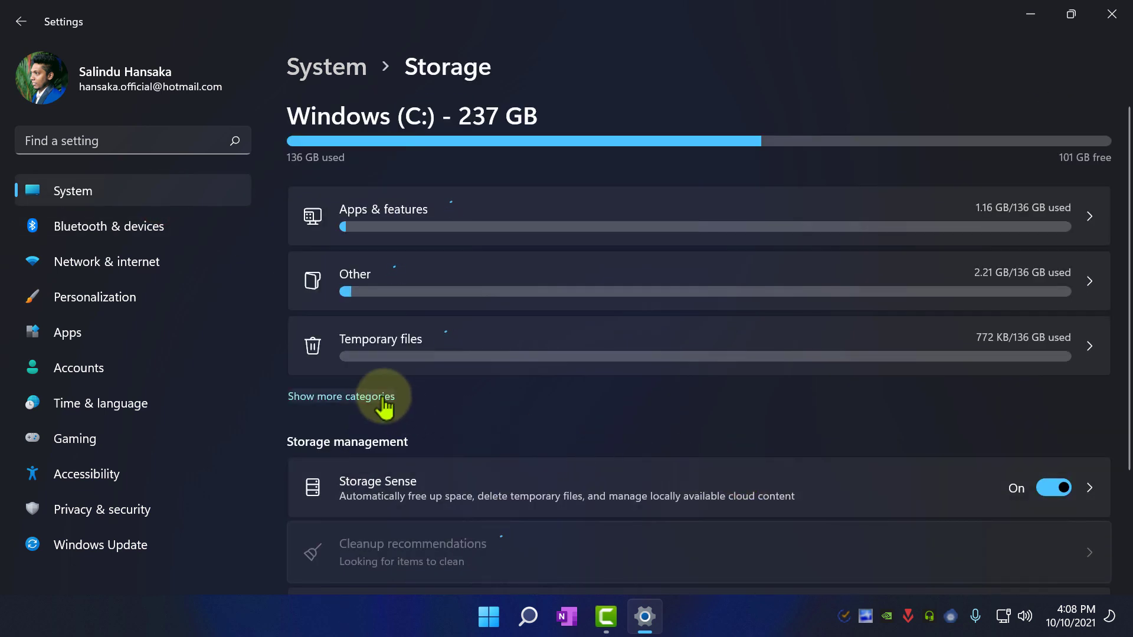
pyautogui.click(340, 396)
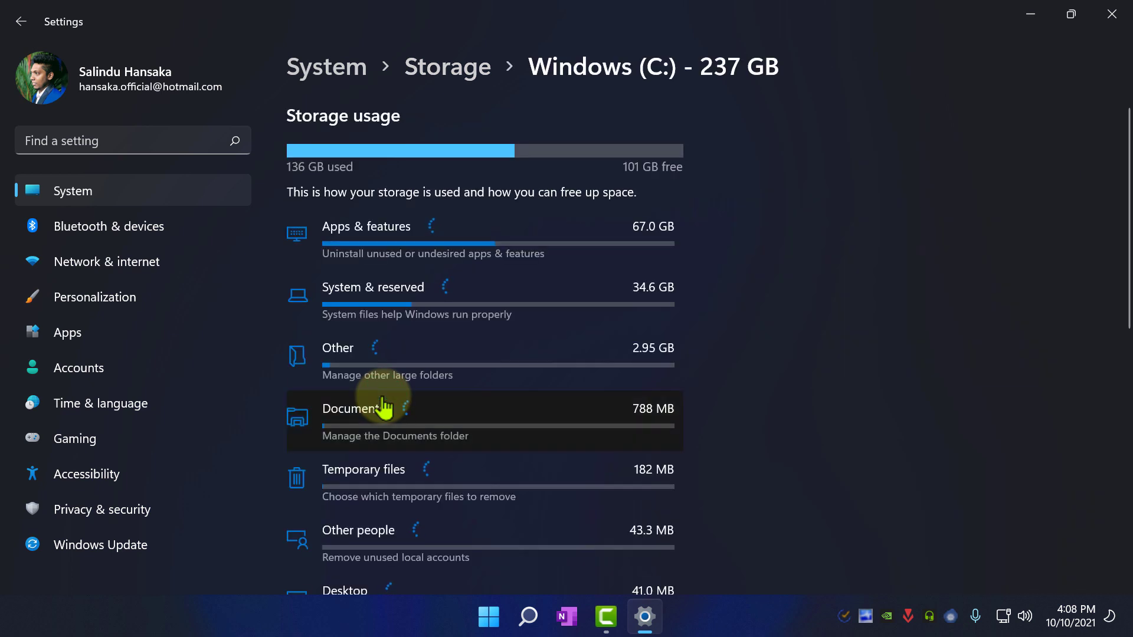
pyautogui.moveTo(627, 309)
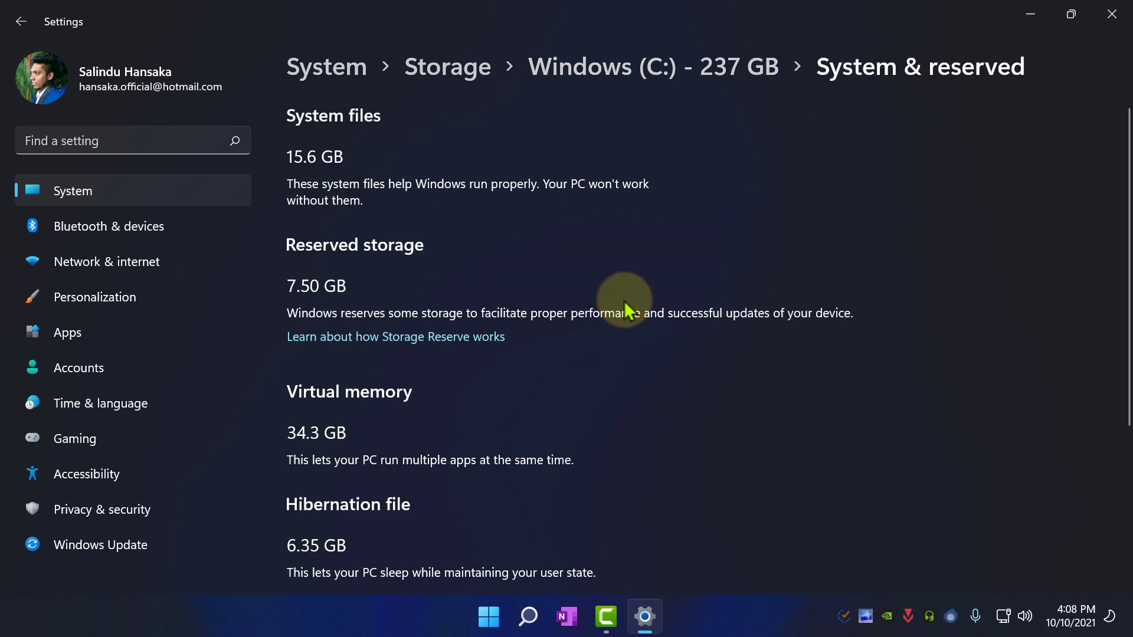
pyautogui.scroll(-3)
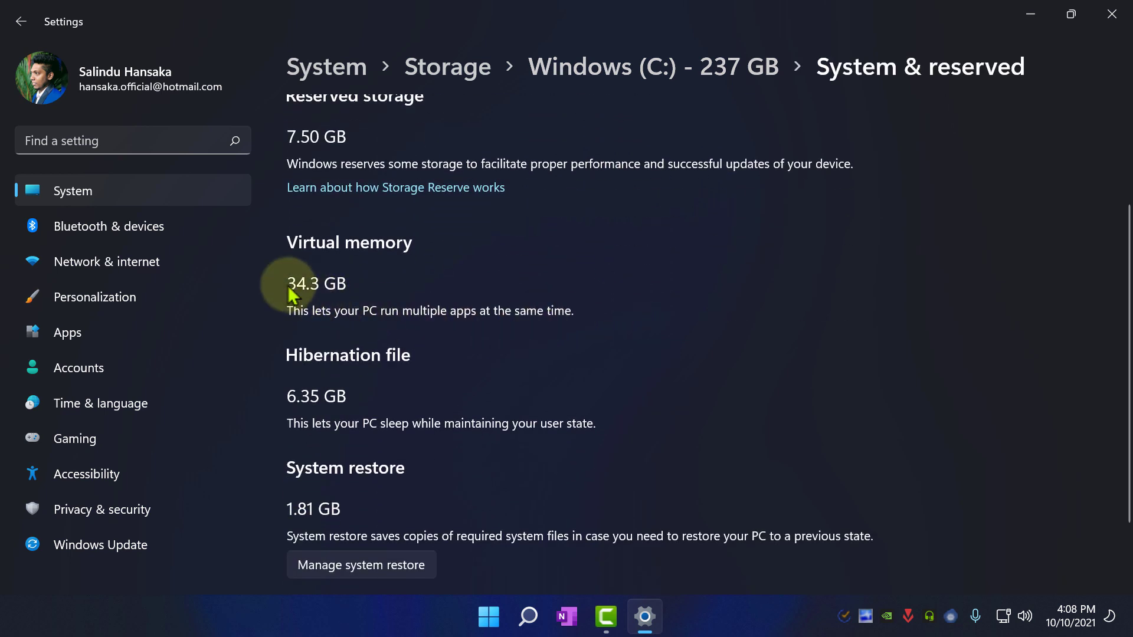
pyautogui.moveTo(751, 382)
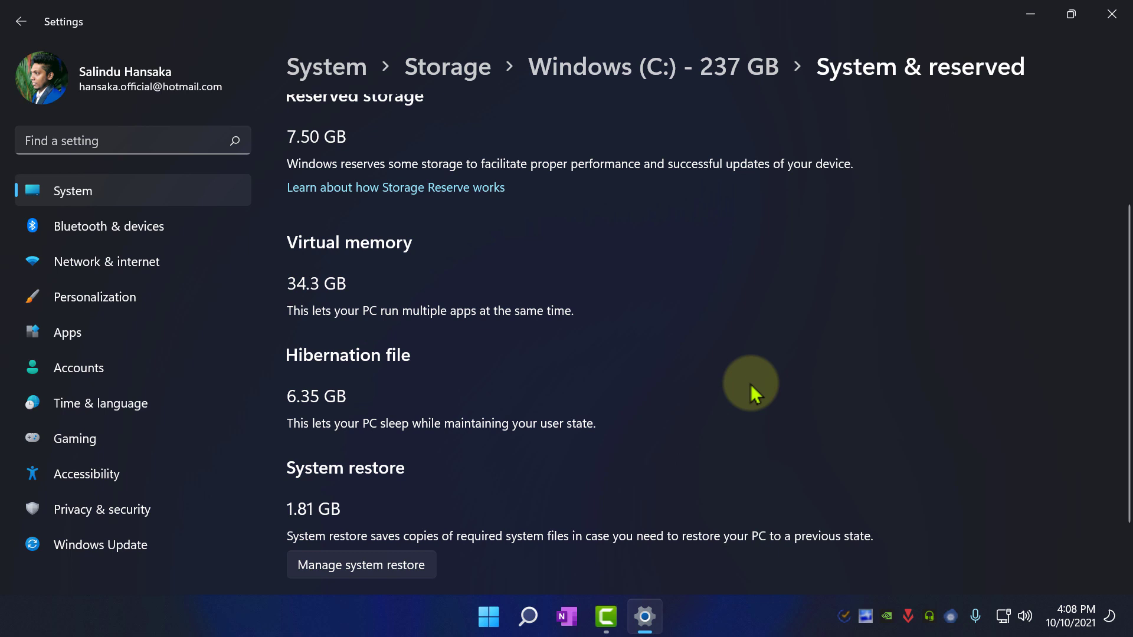